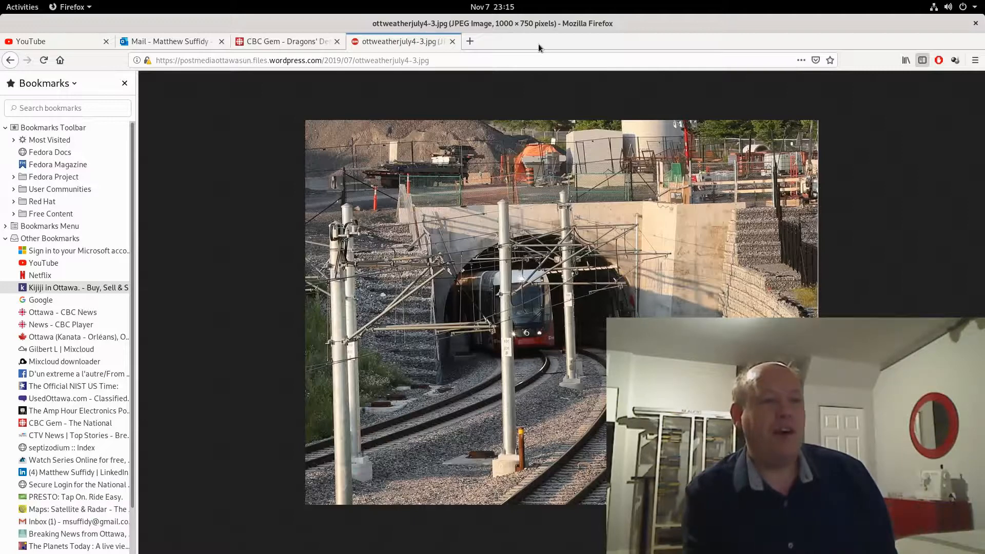
pyautogui.moveTo(595, 424)
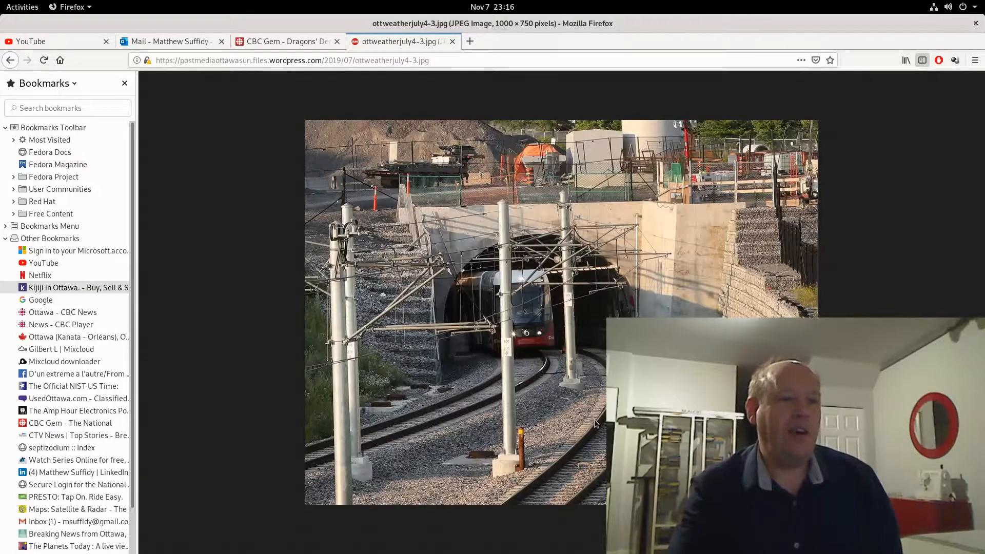
pyautogui.moveTo(533, 324)
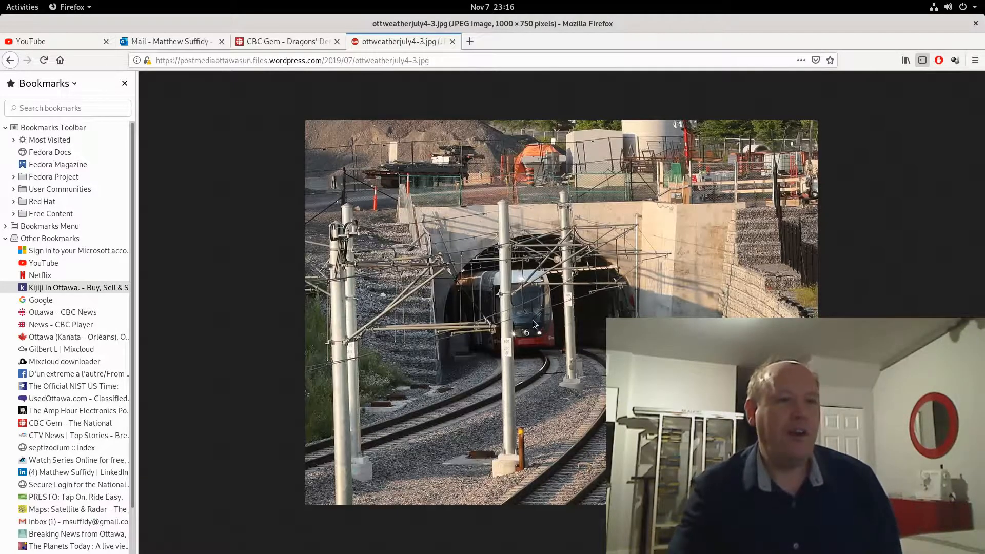
pyautogui.moveTo(601, 476)
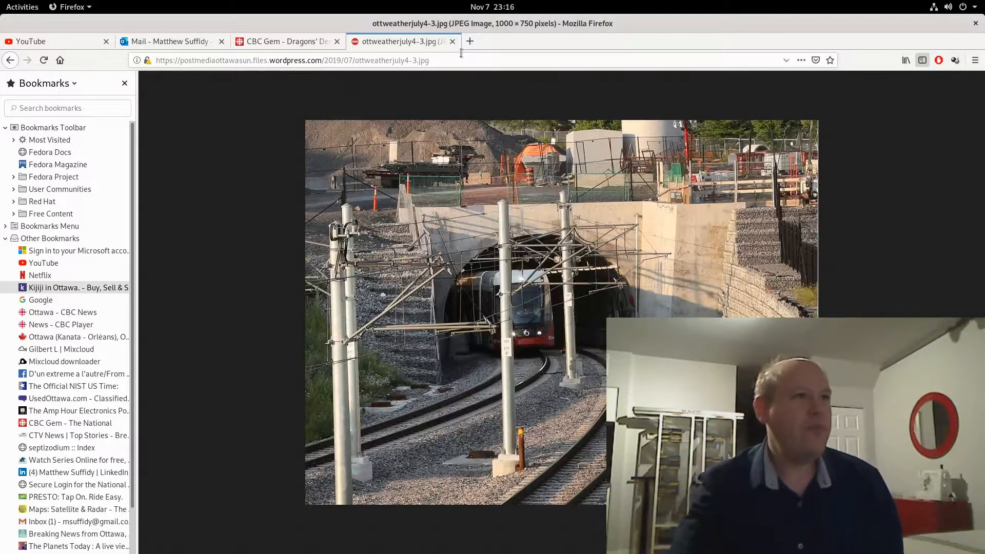
# Open a new blank tab beside the Ottawa LRT tunnel photo
pyautogui.click(469, 41)
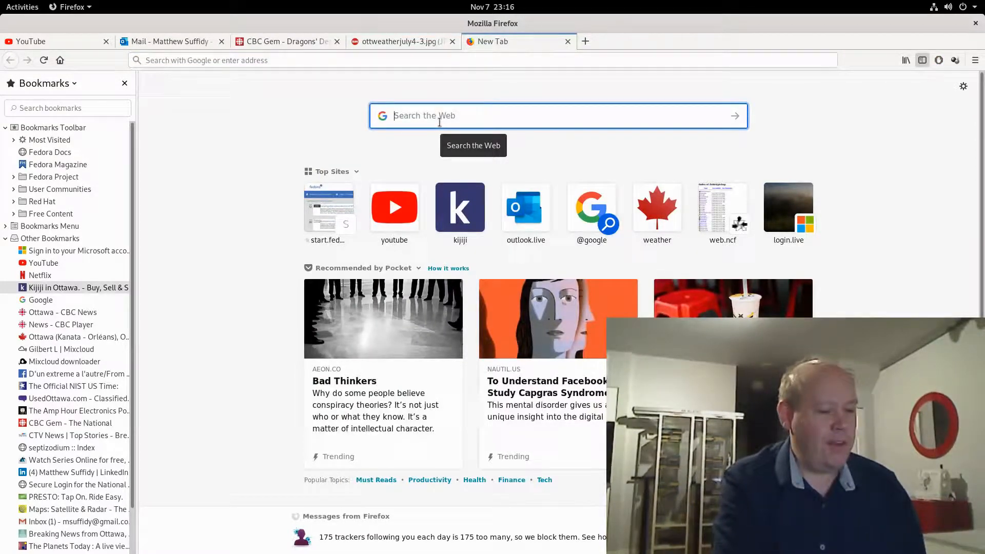
# Search Google for 'corragated steel salt shed'
pyautogui.write('corragated')
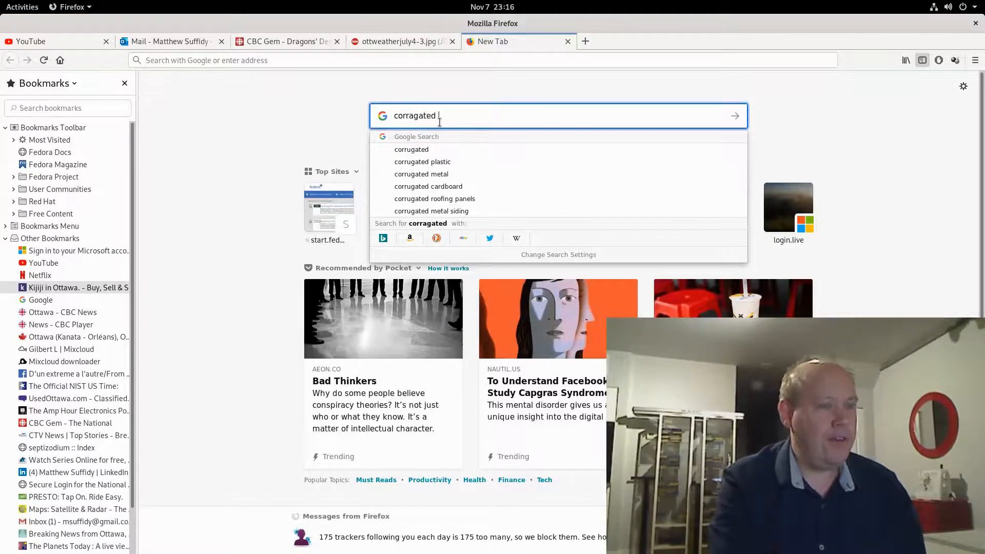
pyautogui.write('steel')
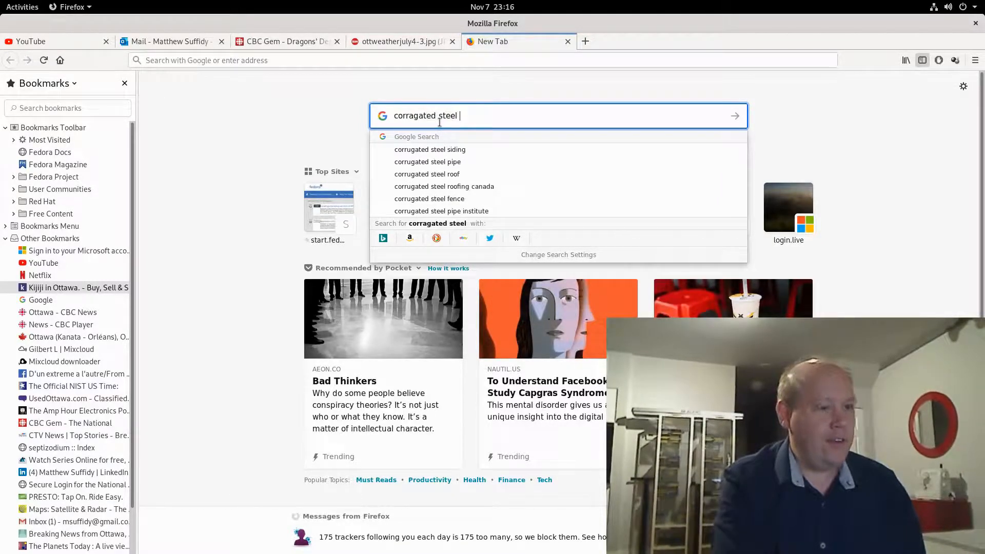
pyautogui.write('salt')
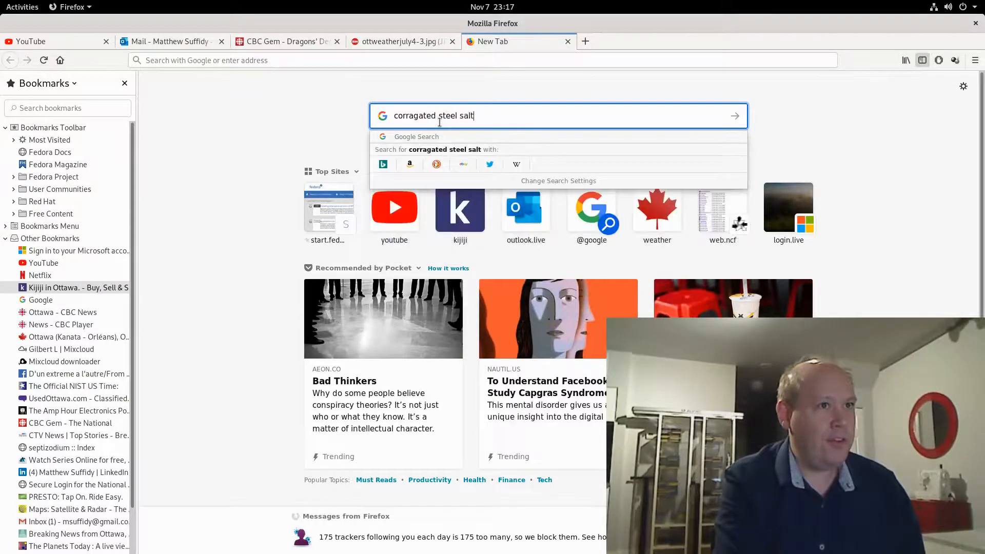
pyautogui.write('she')
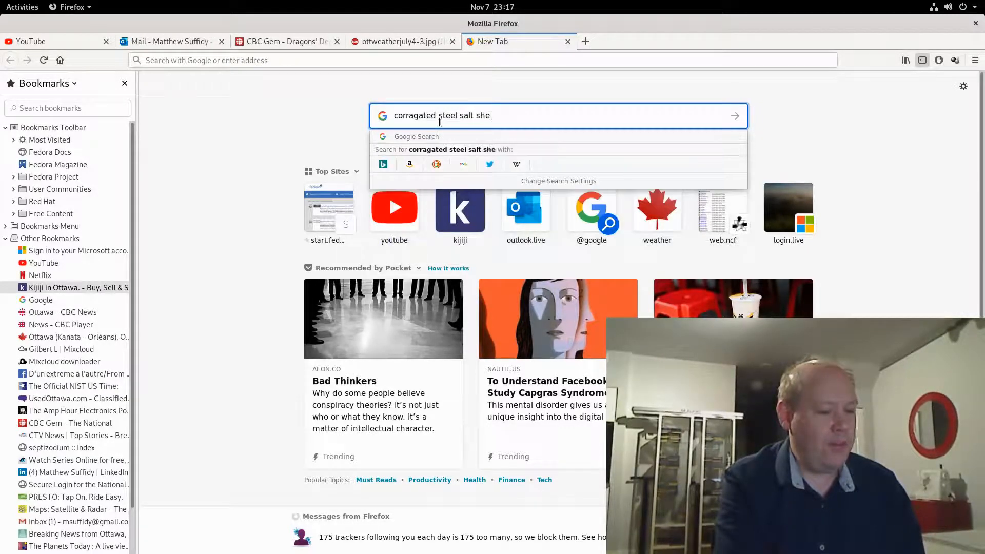
pyautogui.press('Return')
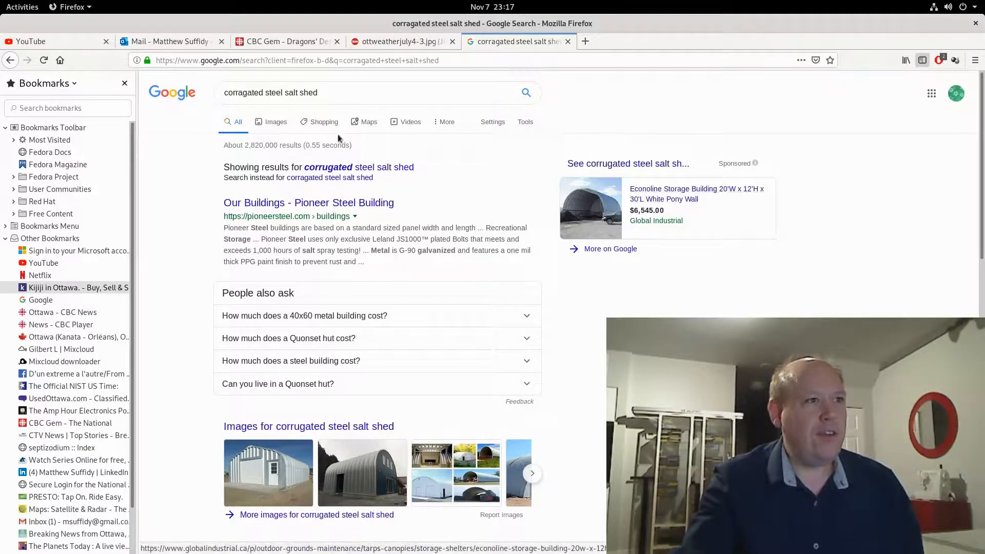
# Switch to image results and open the full-size arched corrugated steel shed photo
pyautogui.click(276, 121)
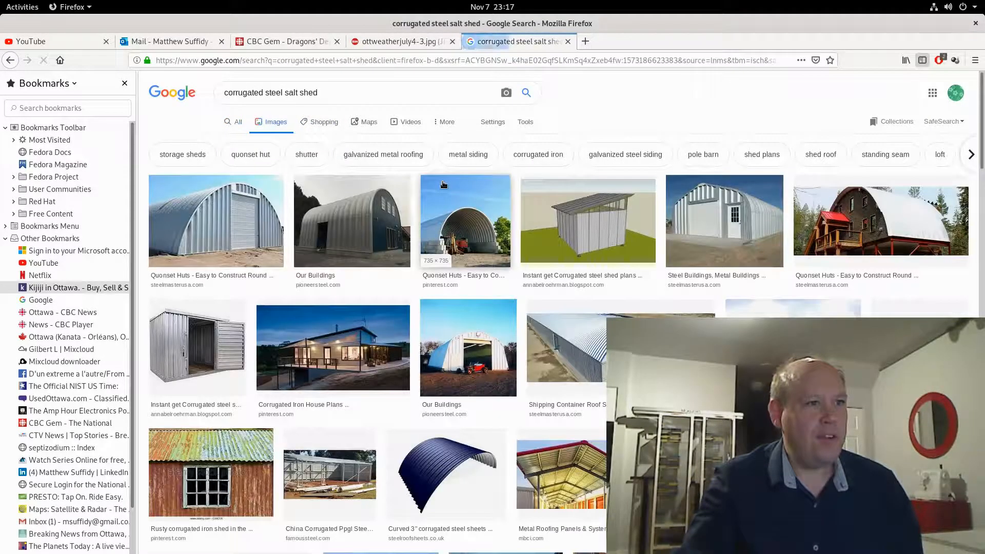
pyautogui.click(465, 220)
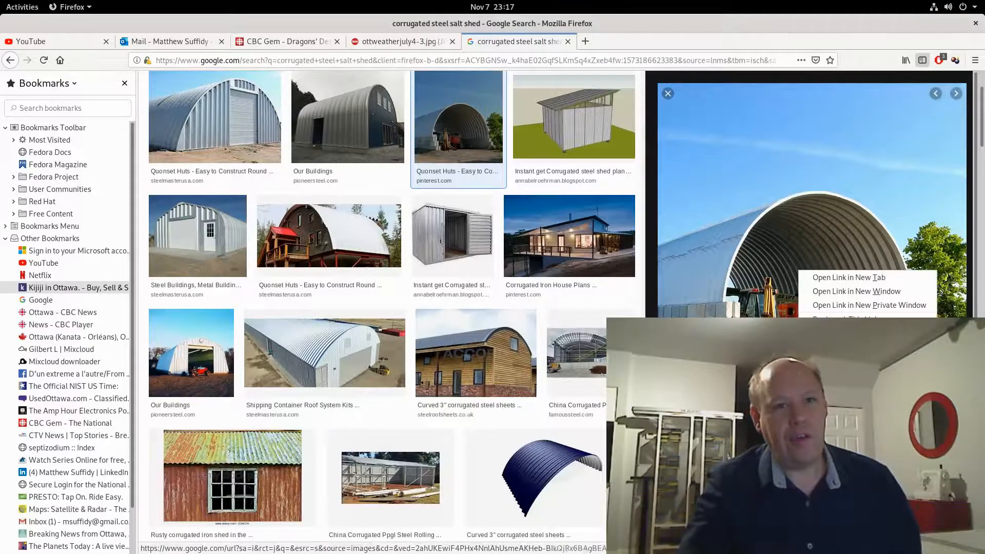
pyautogui.click(848, 290)
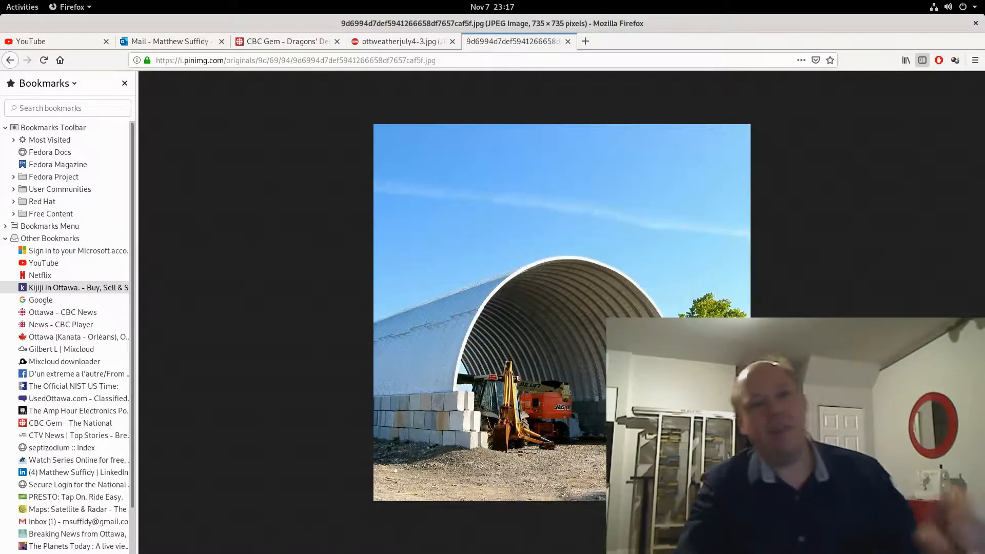
pyautogui.moveTo(602, 277)
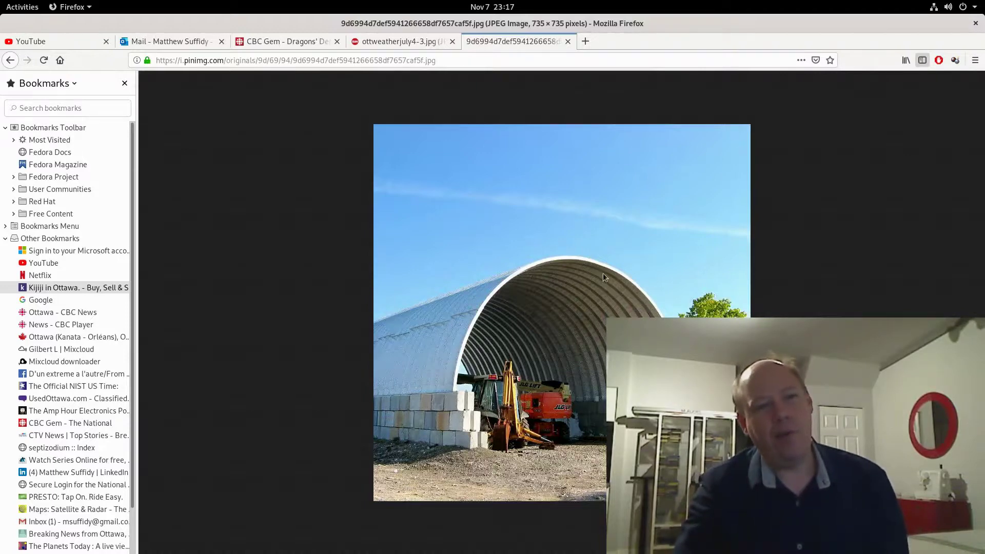
pyautogui.moveTo(513, 196)
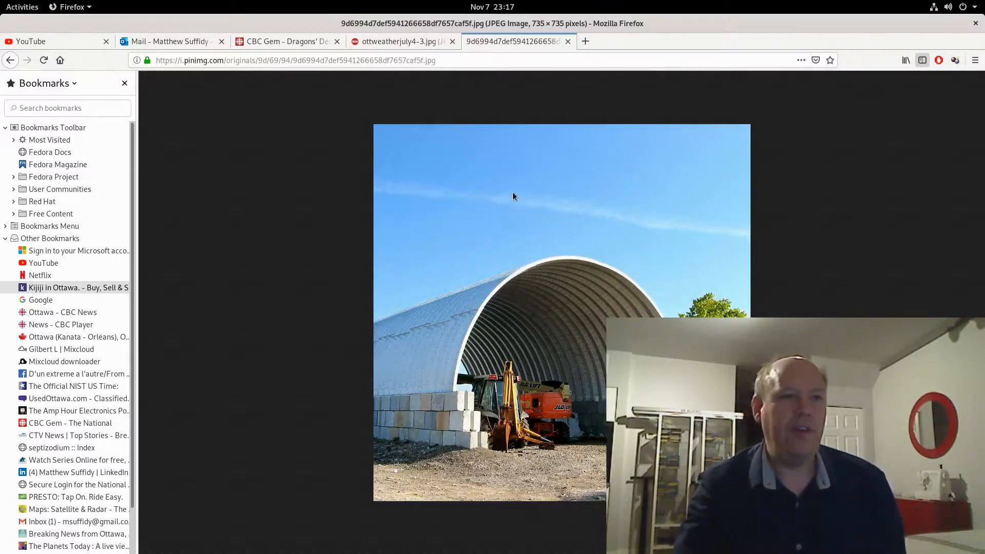
pyautogui.moveTo(518, 121)
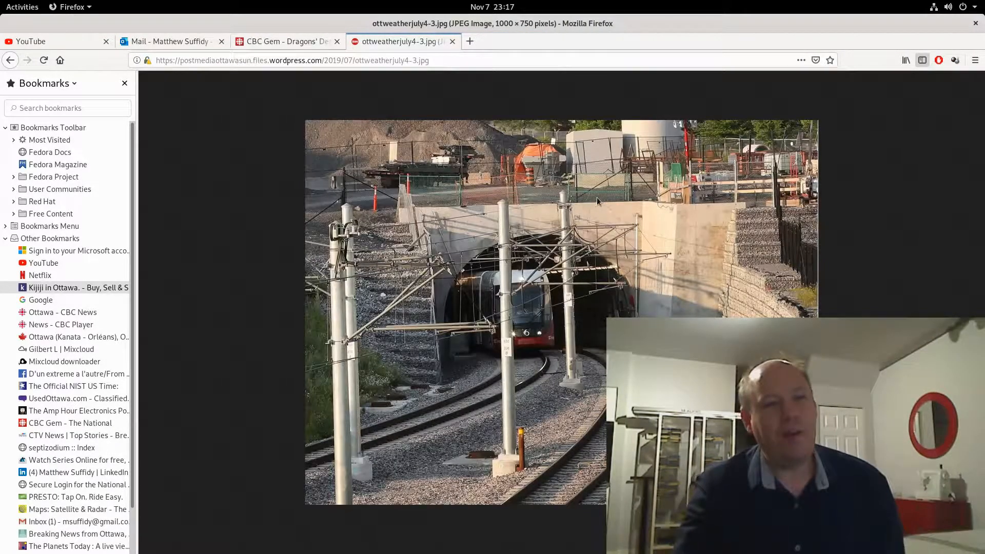
pyautogui.moveTo(718, 224)
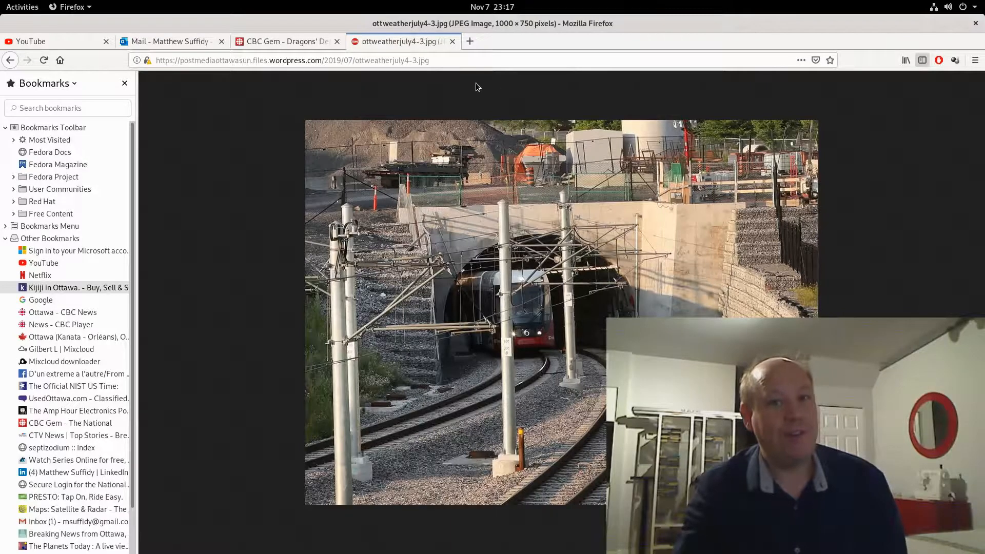
pyautogui.moveTo(345, 92)
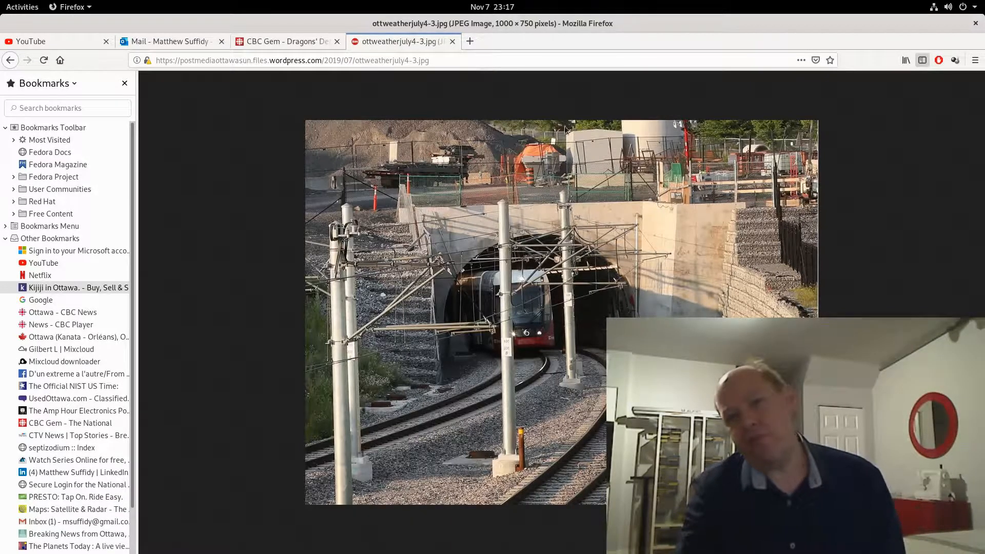
pyautogui.moveTo(344, 86)
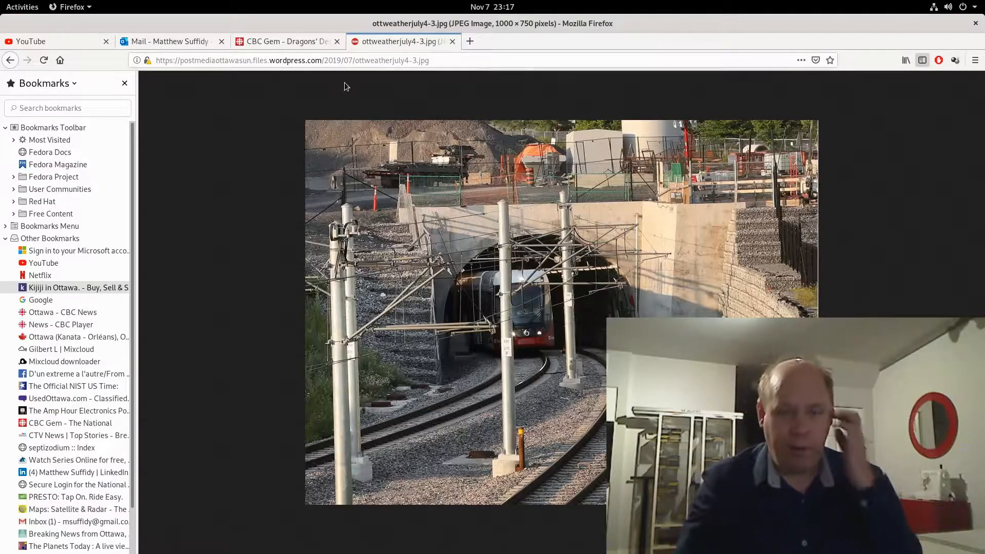